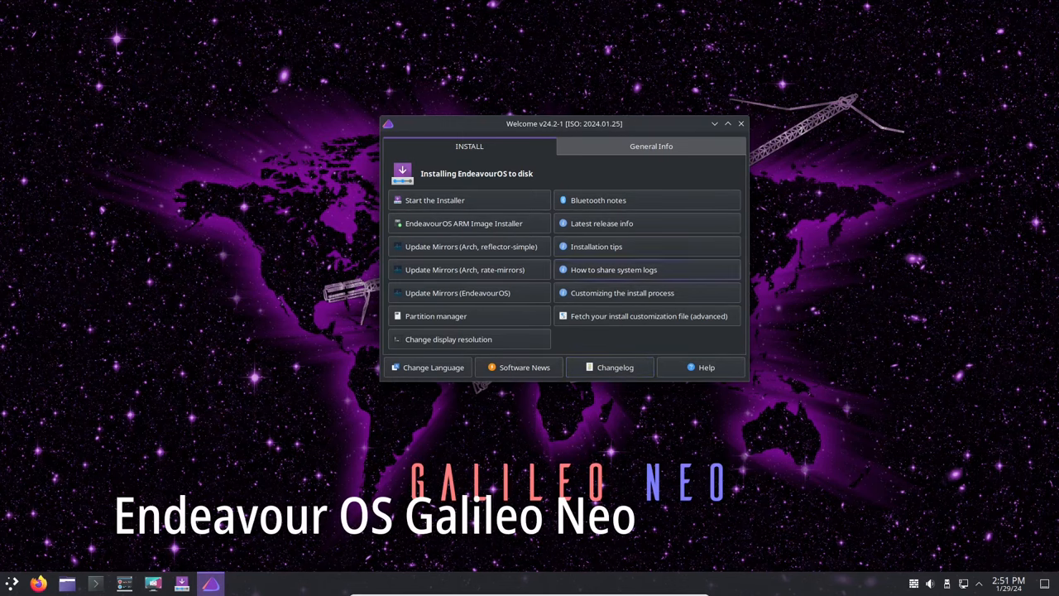
Enlarge the EndeavourOS Welcome window, then close it to reveal the Galileo Neo desktop.
left_click_drag(565, 122, 455, 126)
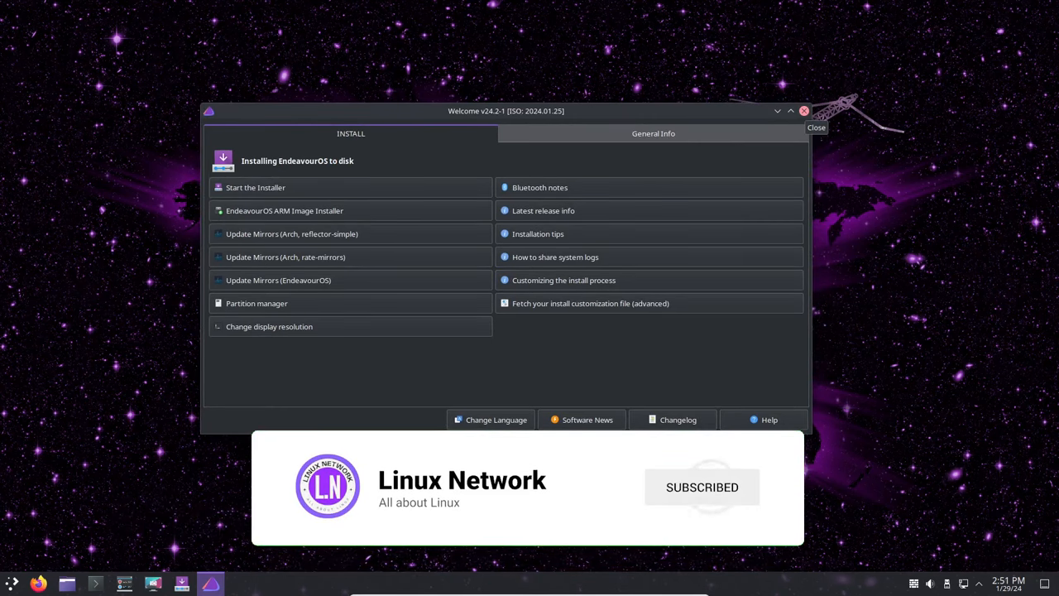
left_click(800, 109)
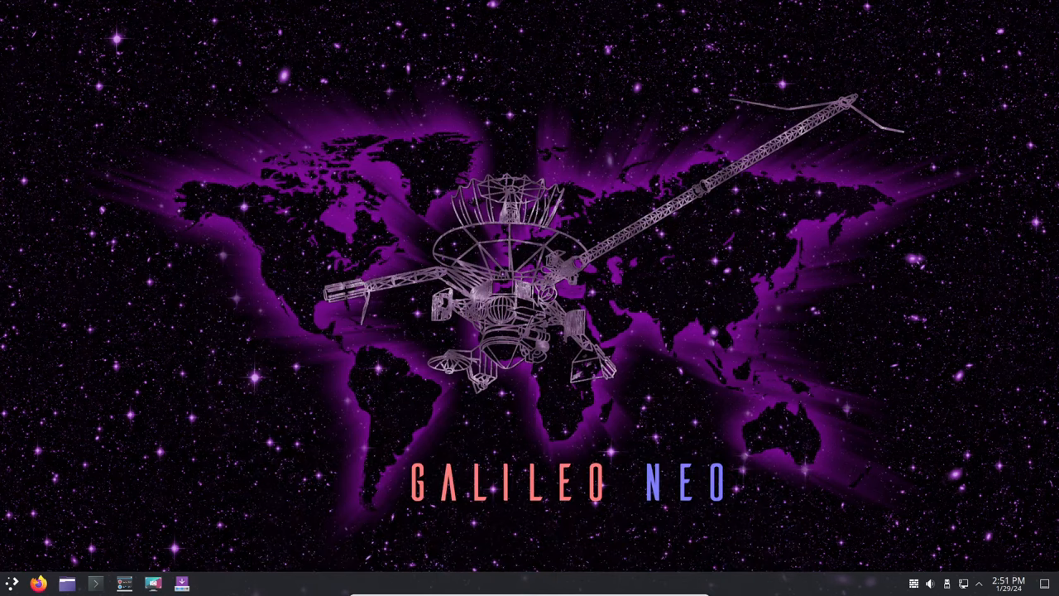
Launch Dolphin on the home folder, widen it and browse its hamburger menu's Help submenu.
left_click(68, 583)
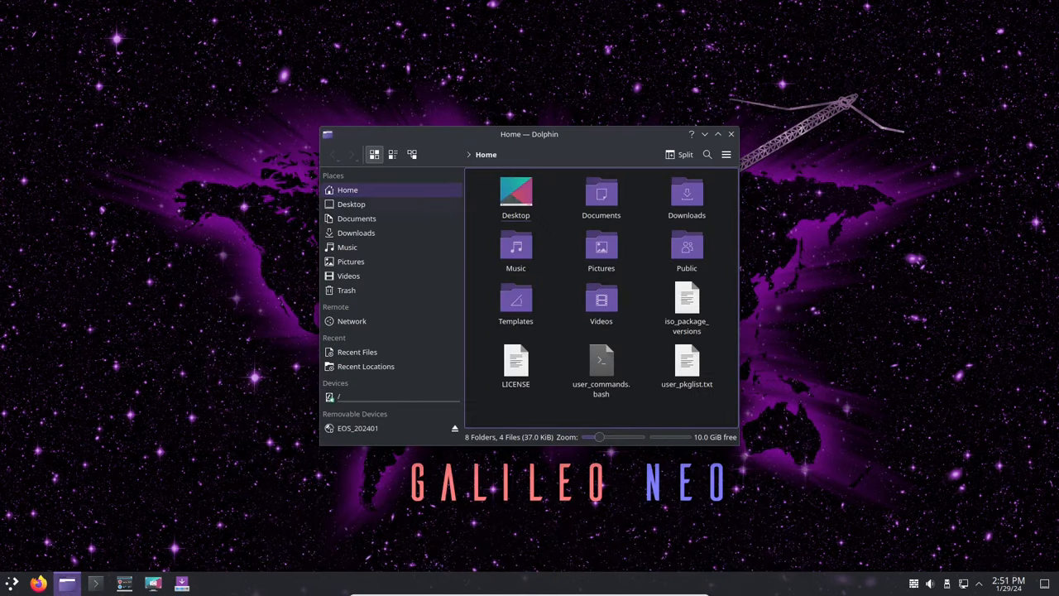
left_click_drag(530, 132, 420, 72)
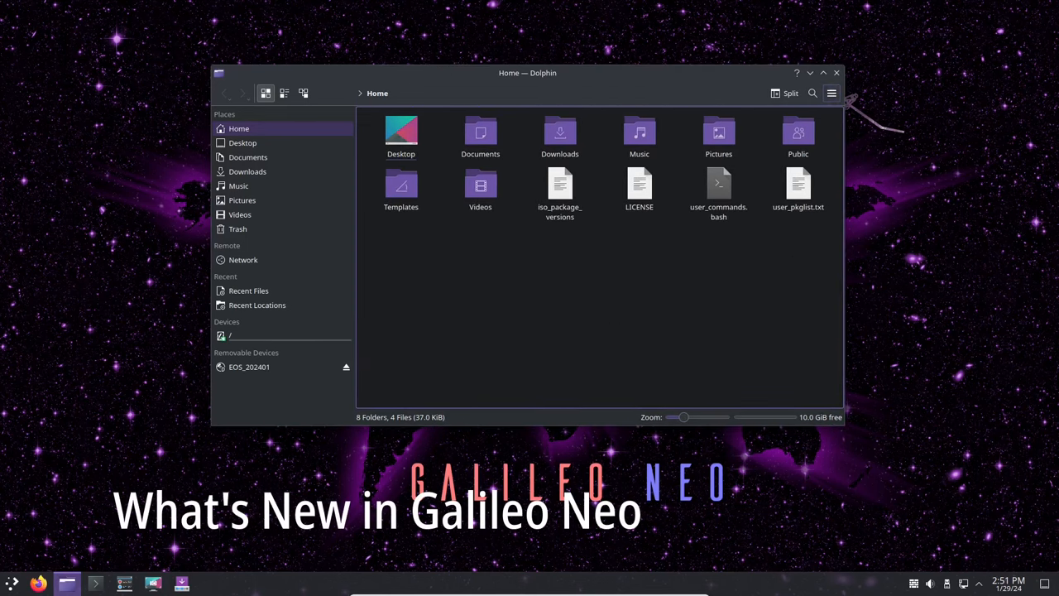
left_click(831, 92)
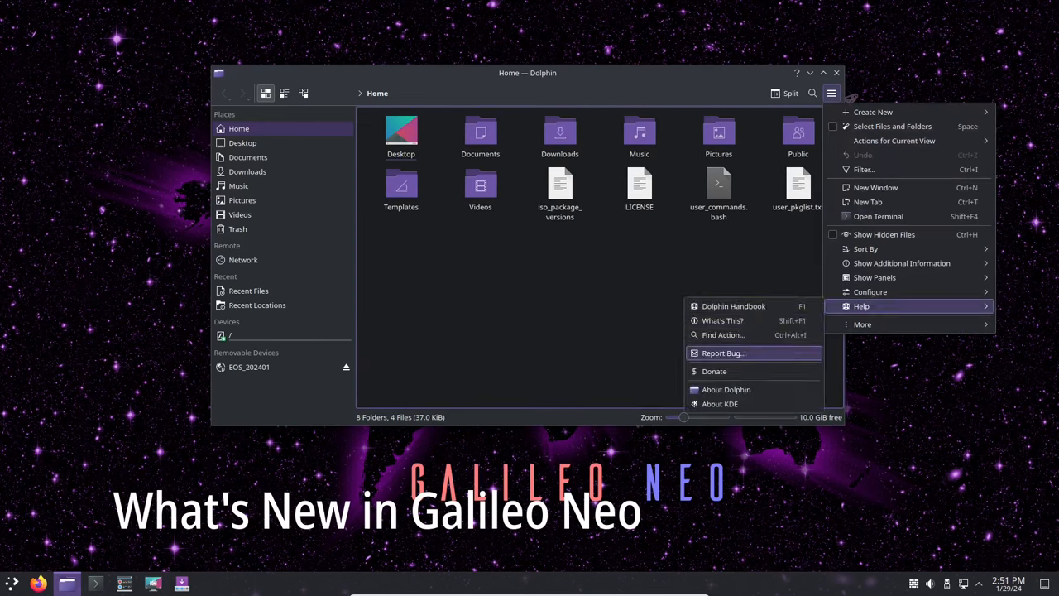
left_click(726, 389)
type("un")
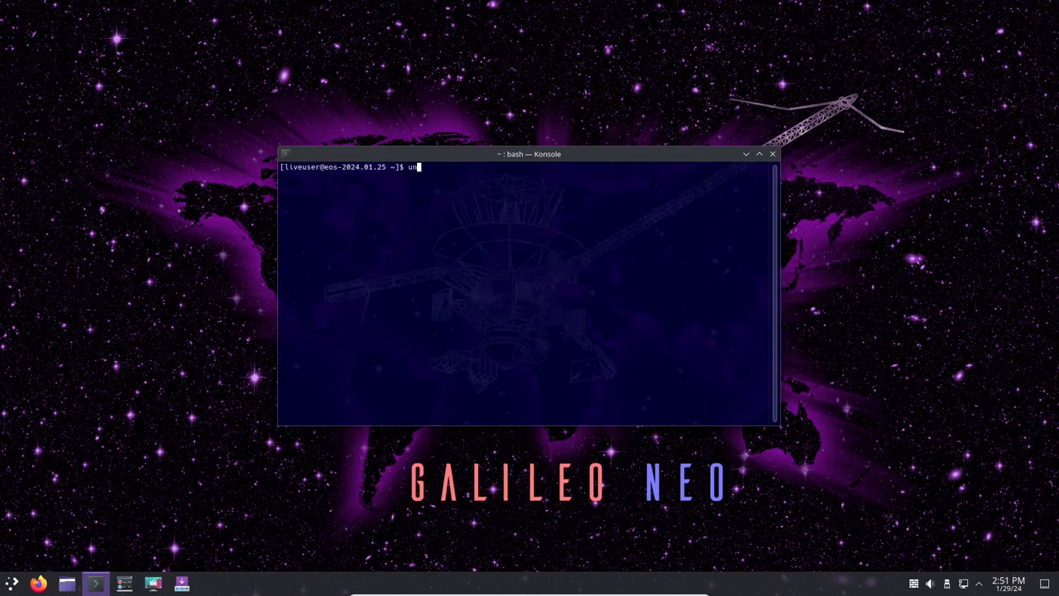
Run uname -a and uname -r to show kernel 6.7.1-arch1-1, then close Konsole.
key("Return")
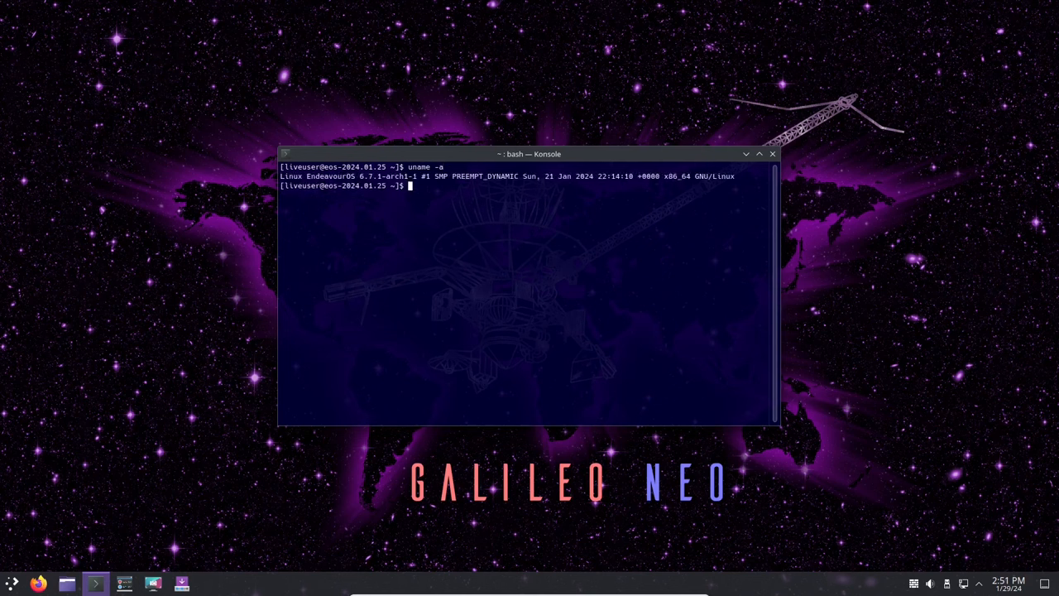
type("uname -r")
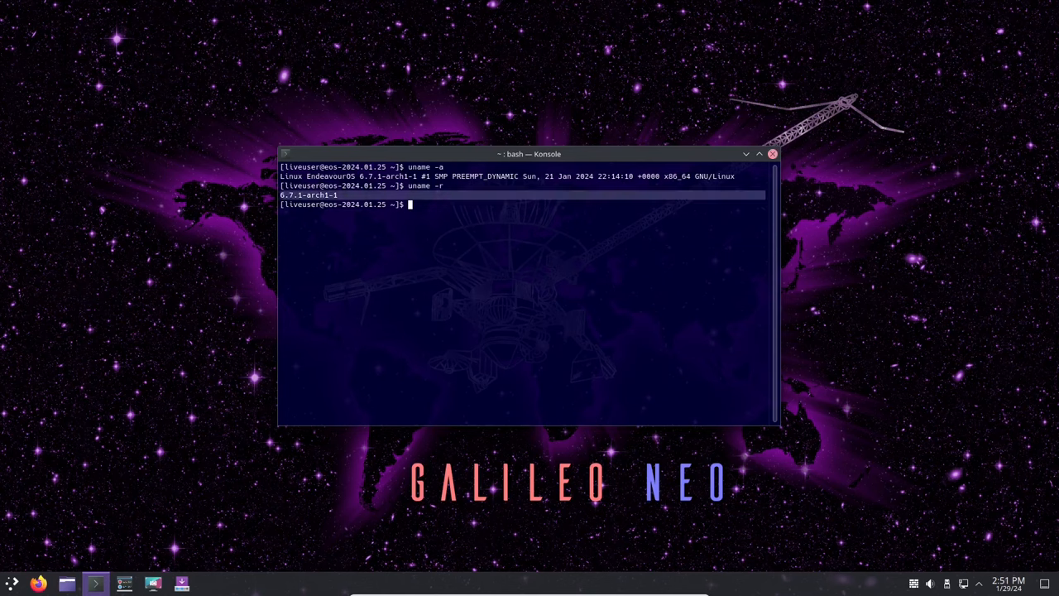
left_click(771, 154)
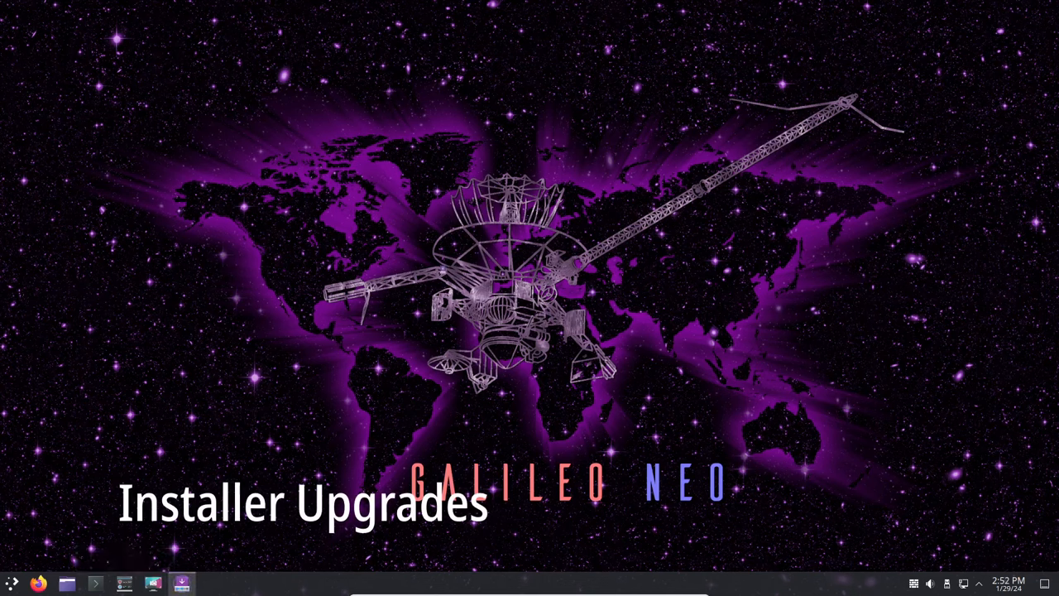
Reopen EndeavourOS Welcome and start the Galileo installer, which shows its Romanian welcome page.
left_click(182, 583)
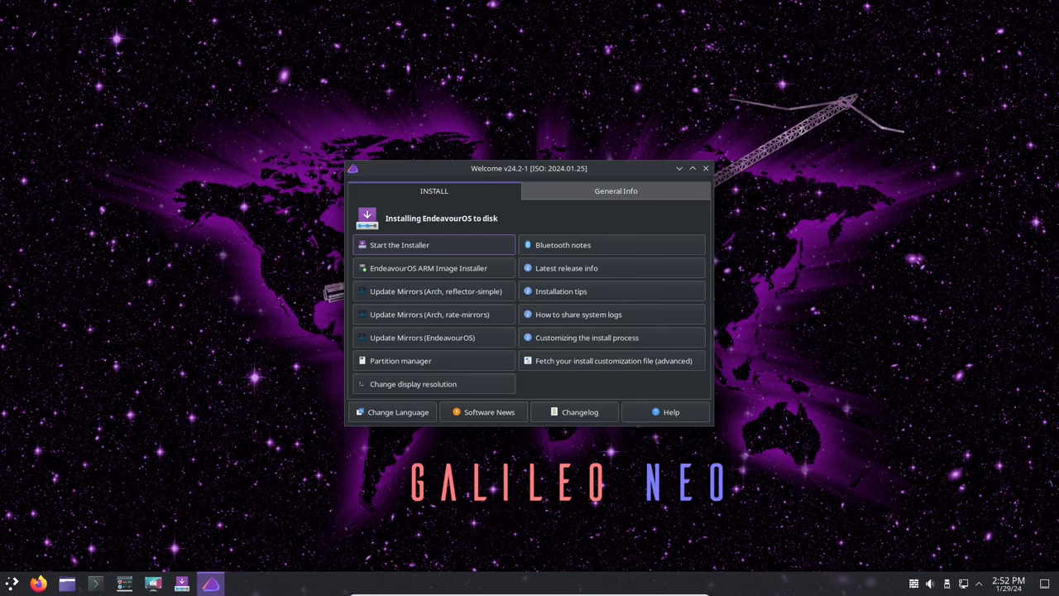
left_click(397, 245)
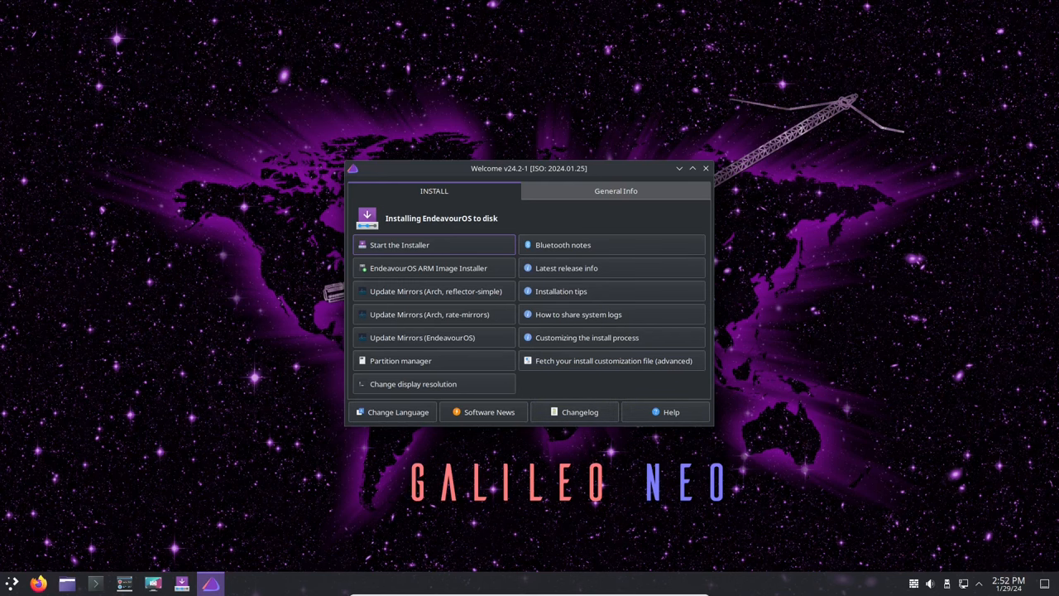
left_click(397, 245)
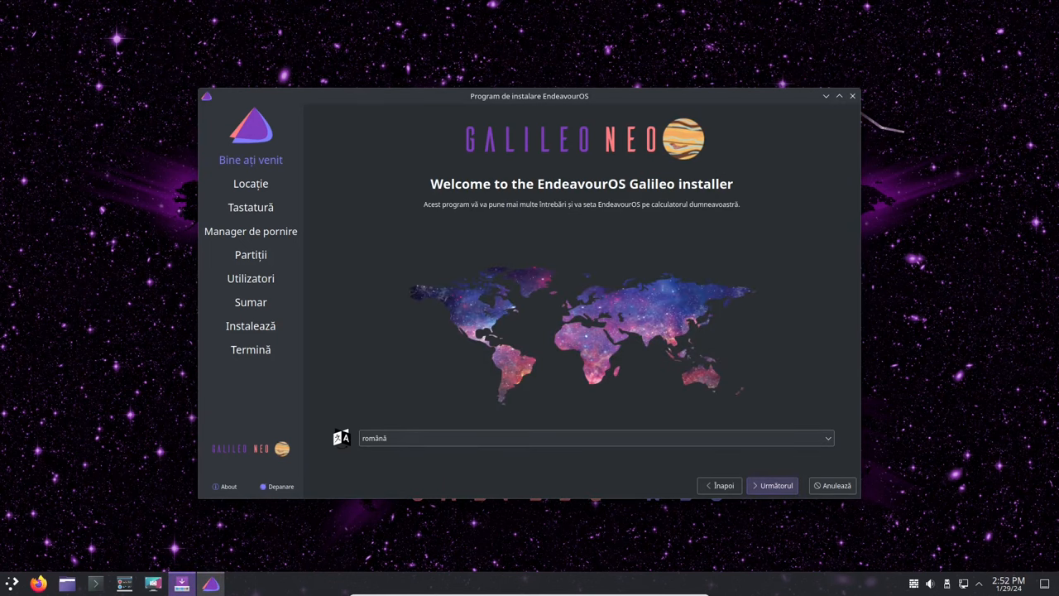
On the installer's bootloader page, toggle No bootloader and return to GRUB.
left_click(250, 206)
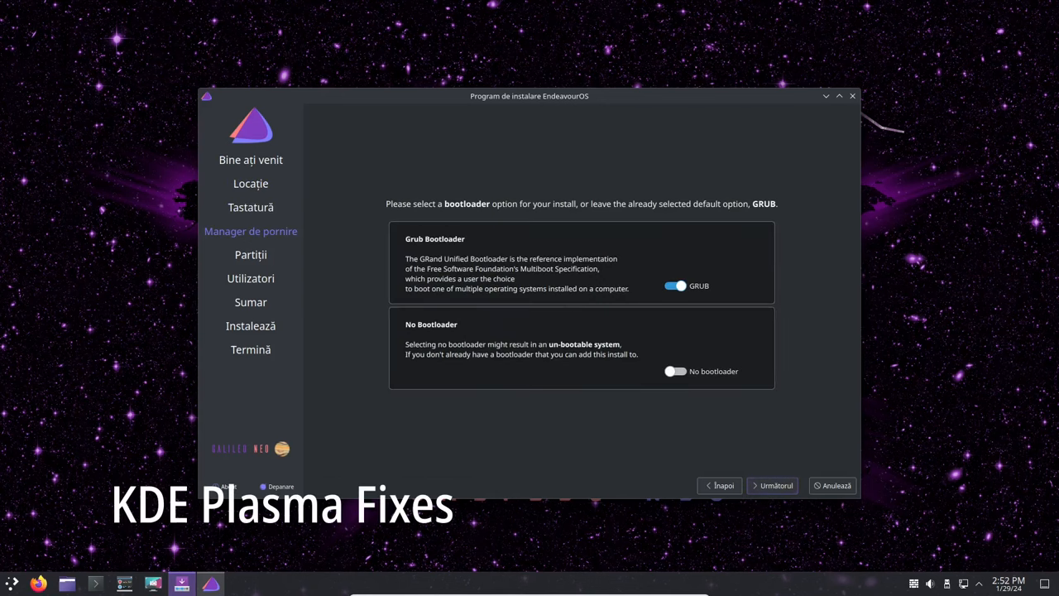
left_click(672, 370)
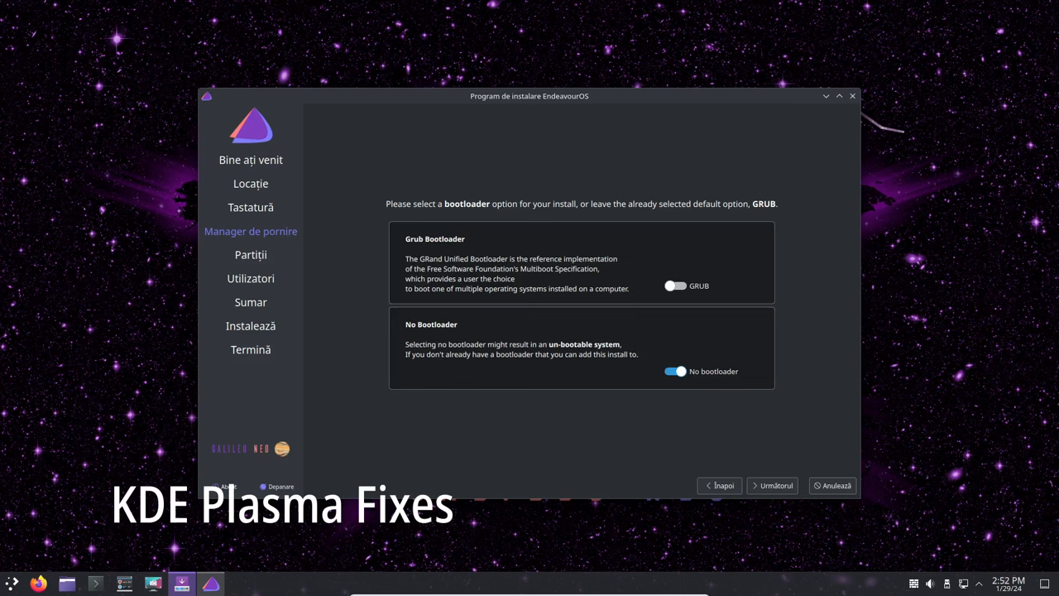
left_click(672, 284)
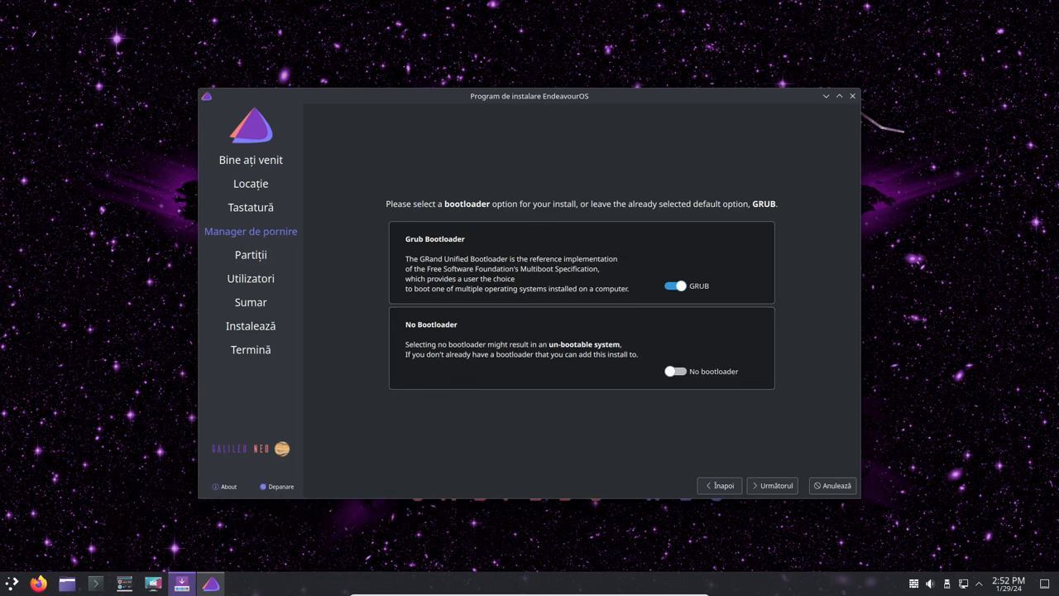
Close the installer and the Welcome app, then bring up the application launcher.
left_click(771, 485)
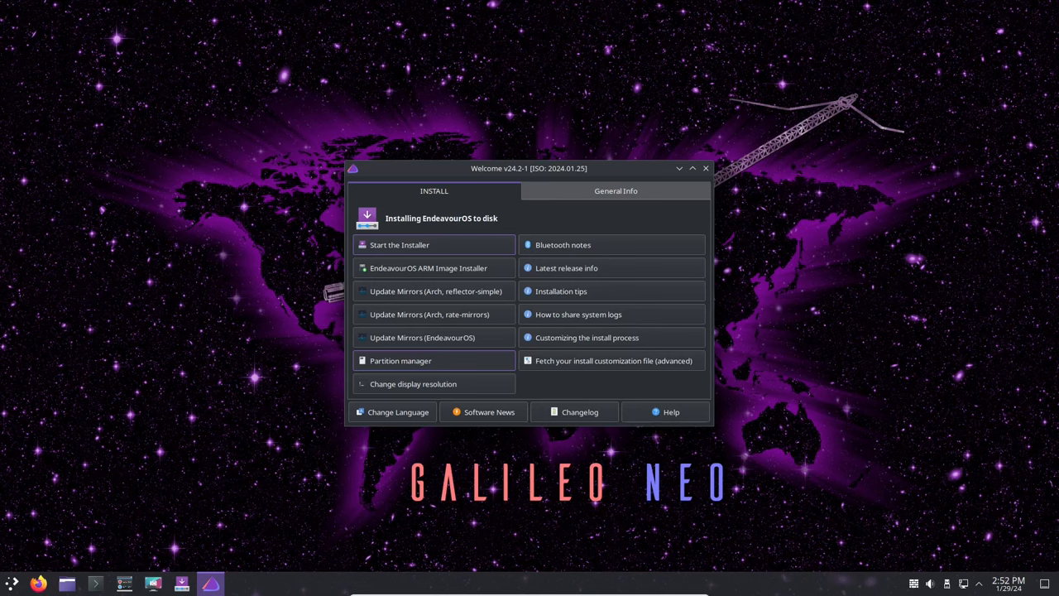
mouse_move(434, 384)
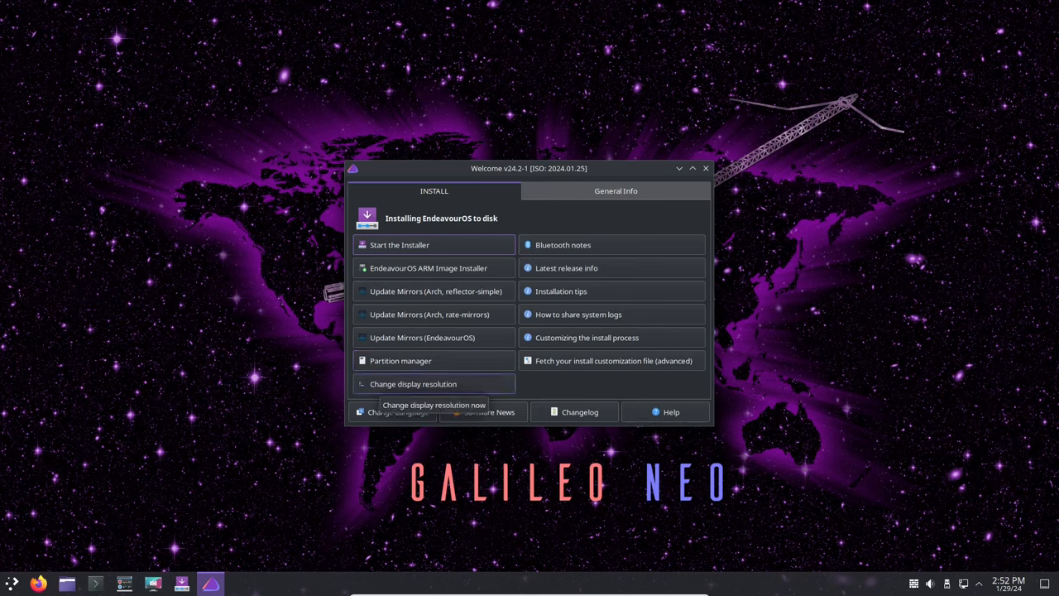
left_click(706, 168)
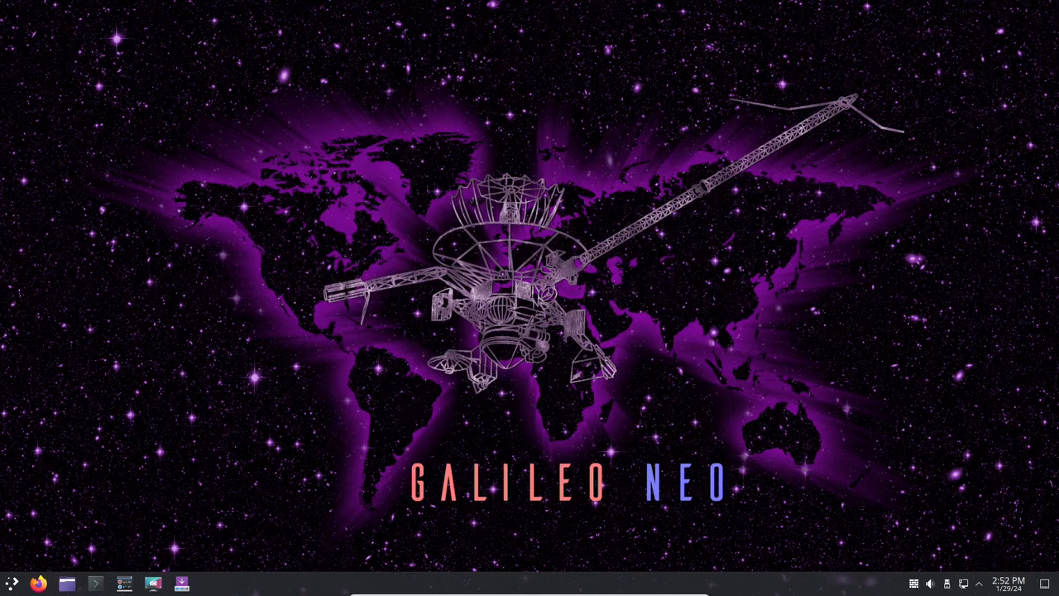
left_click(10, 582)
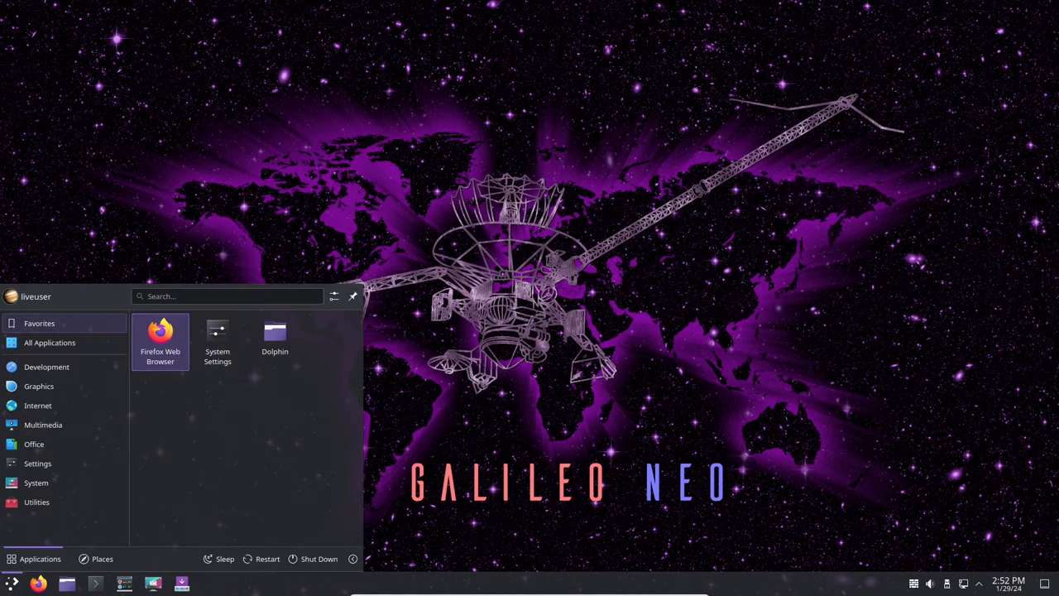
Browse Graphics, Internet and Settings categories, then launch PulseAudio Volume Control.
left_click(40, 385)
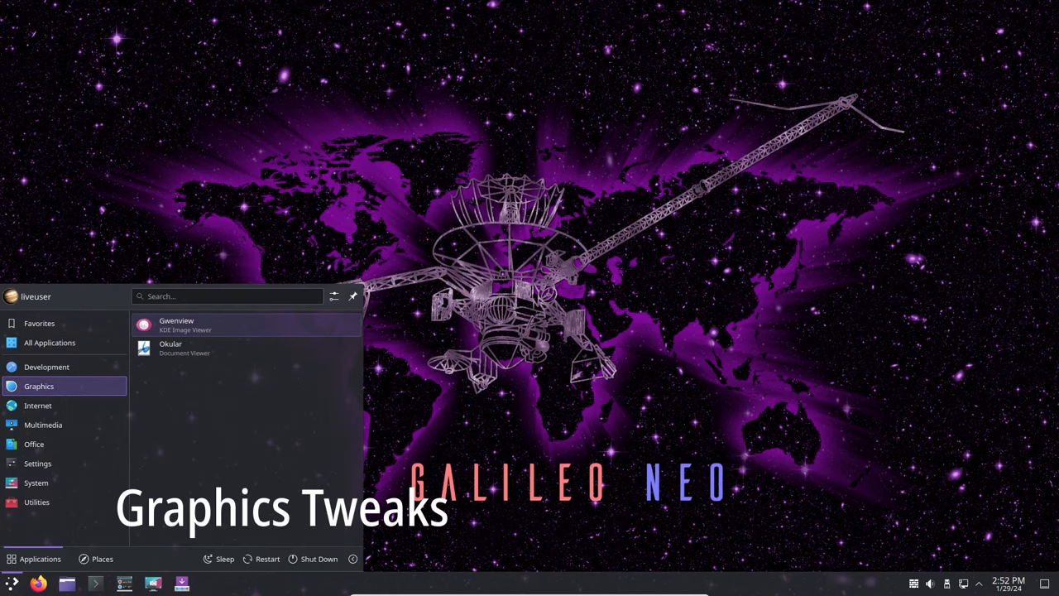
left_click(37, 405)
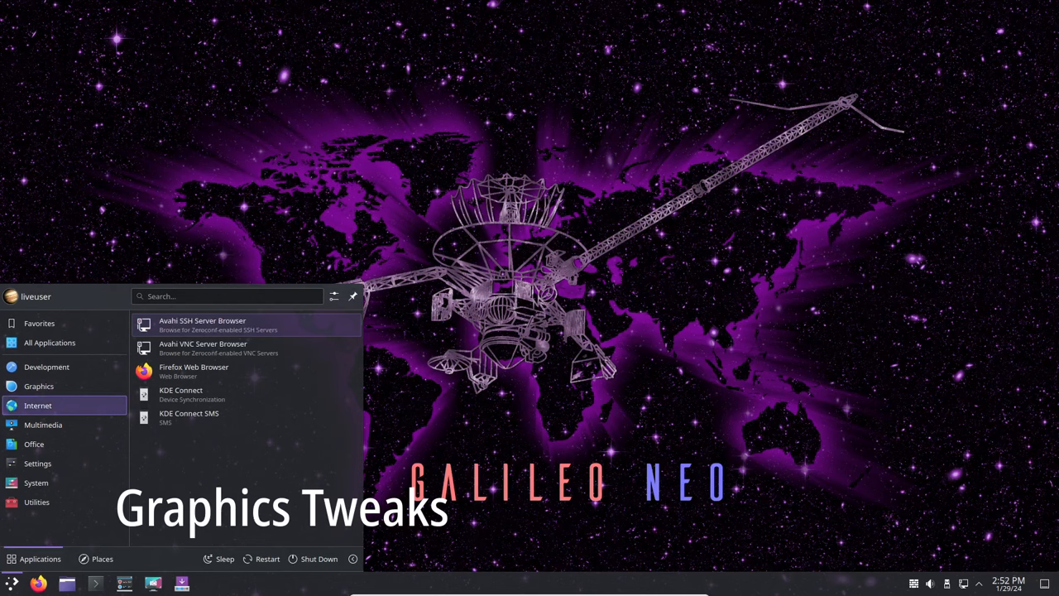
left_click(37, 463)
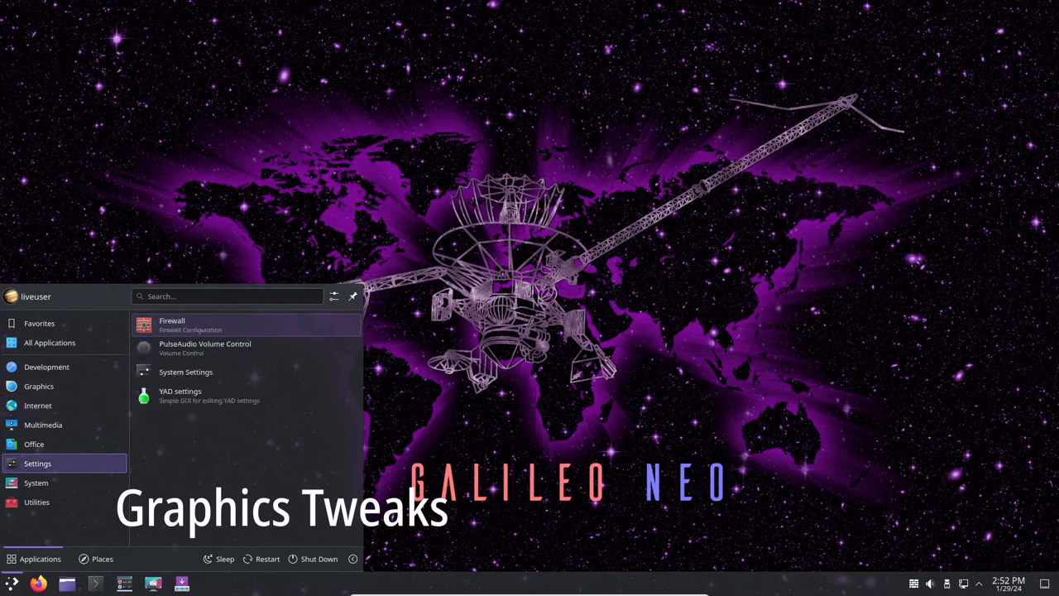
left_click(205, 348)
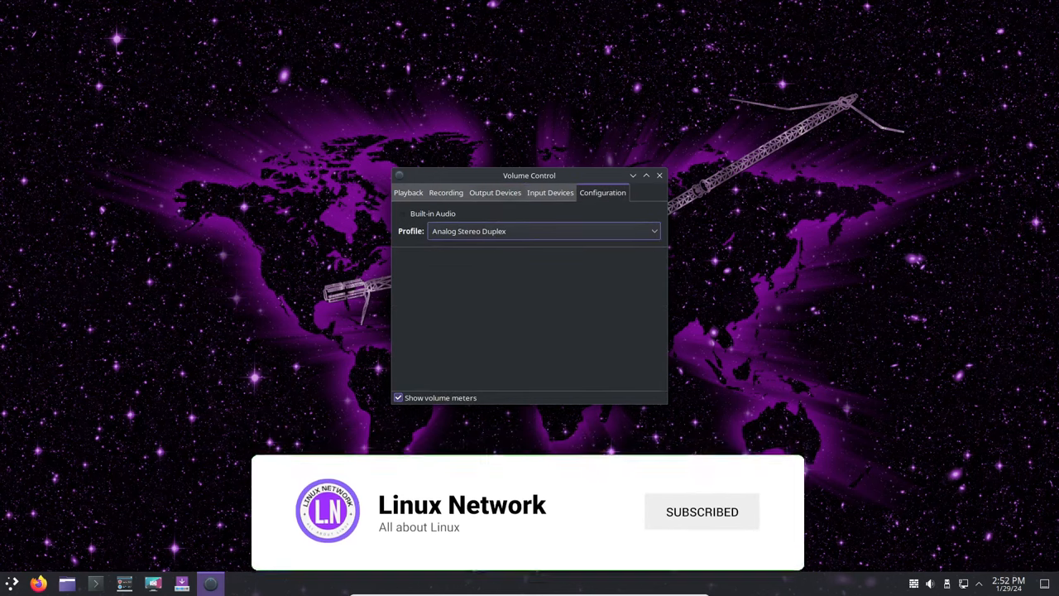
Close the PulseAudio Volume Control window, leaving the plain desktop.
left_click(658, 176)
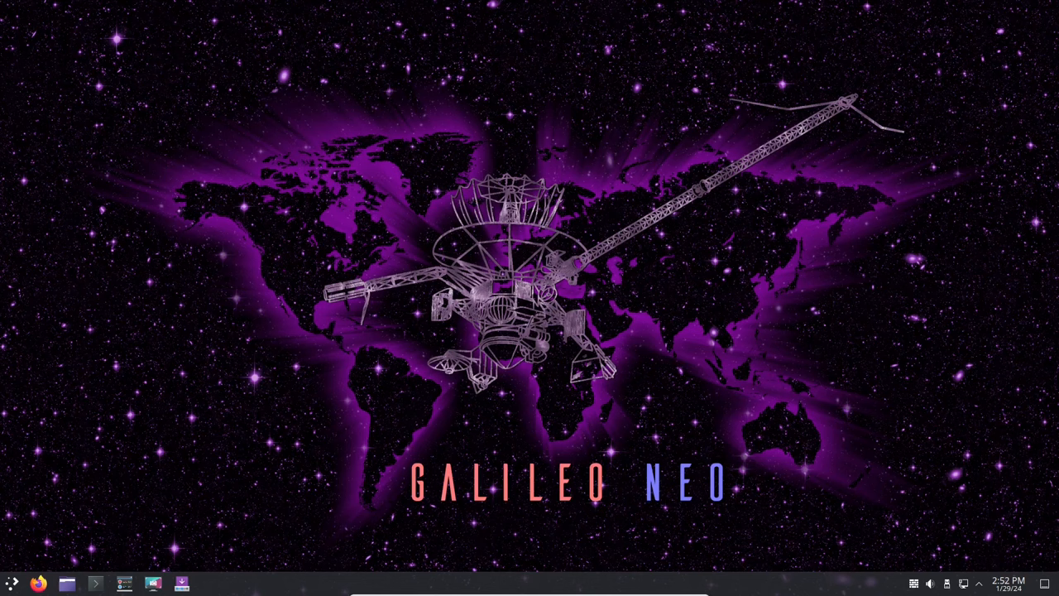
Launch an app from the menu, quit the Pacman database update prompt, and reopen the launcher on All Applications.
left_click(10, 582)
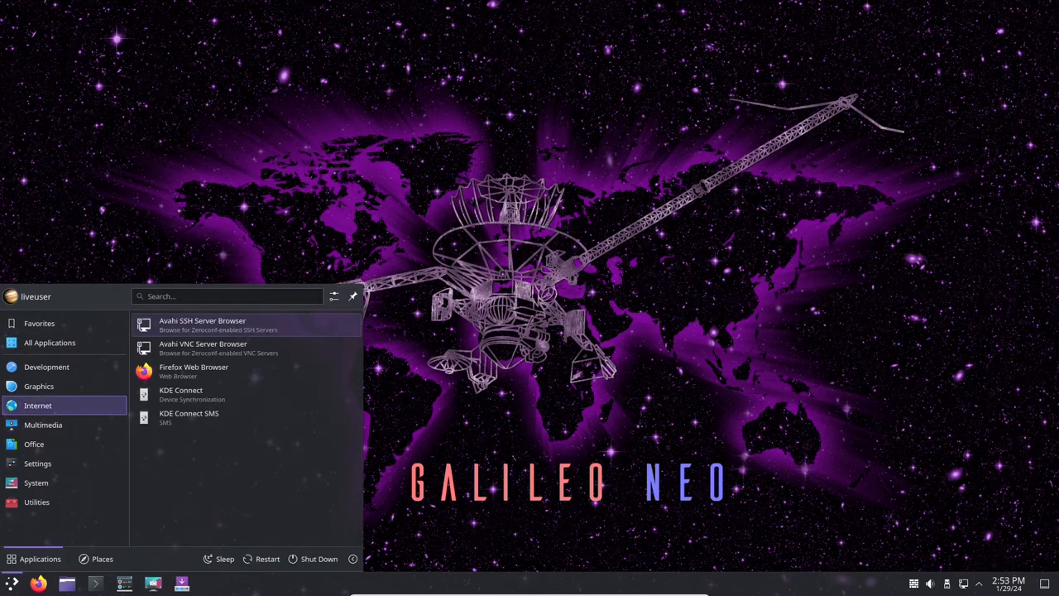
left_click(37, 483)
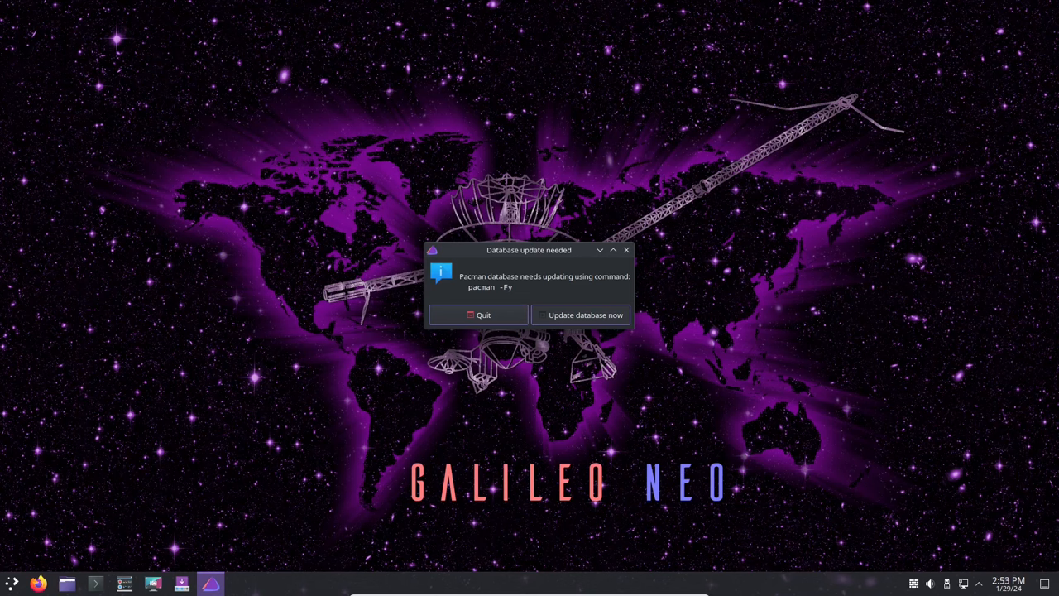
left_click(478, 314)
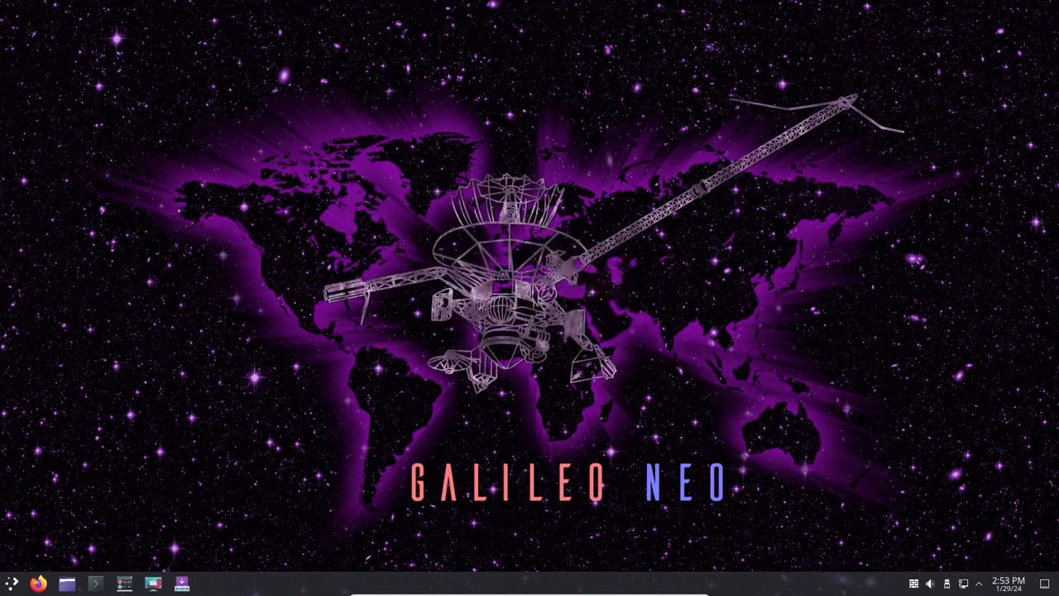
left_click(12, 578)
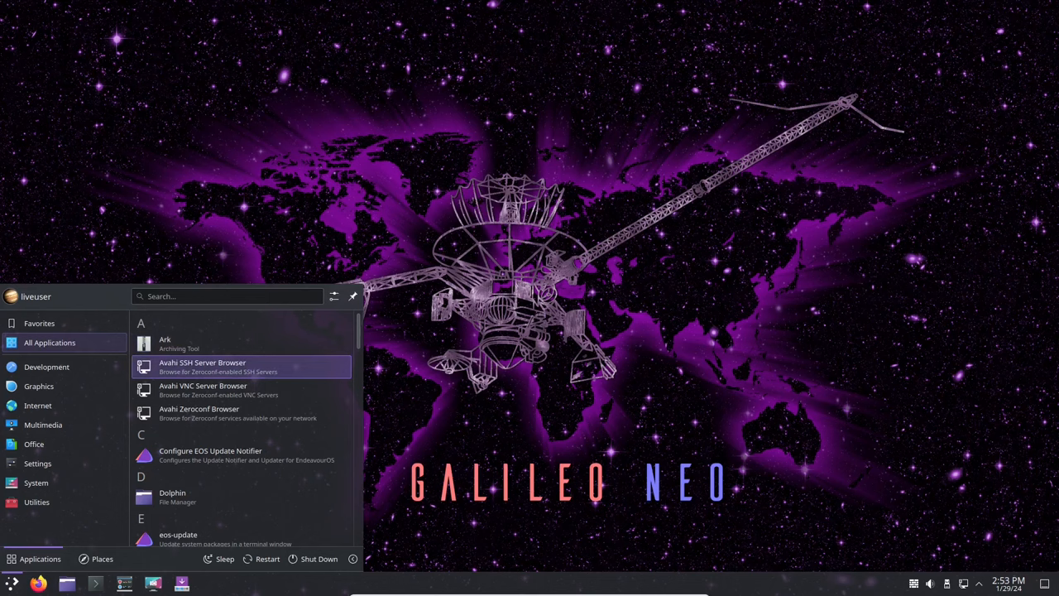
Scroll down the All Applications list to reach and launch System Monitor.
scroll("down", 3)
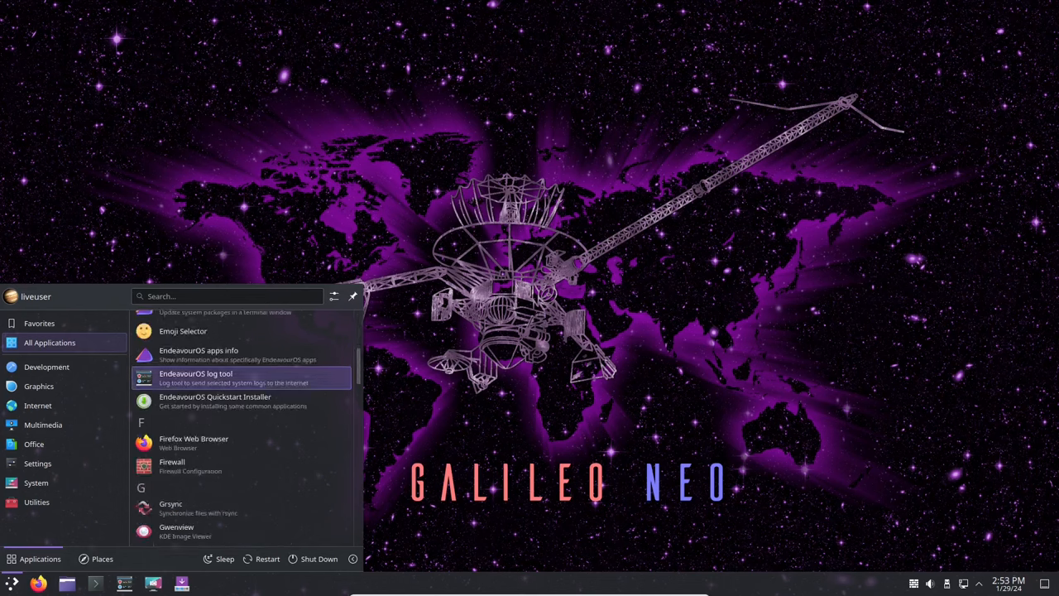
scroll("down", 3)
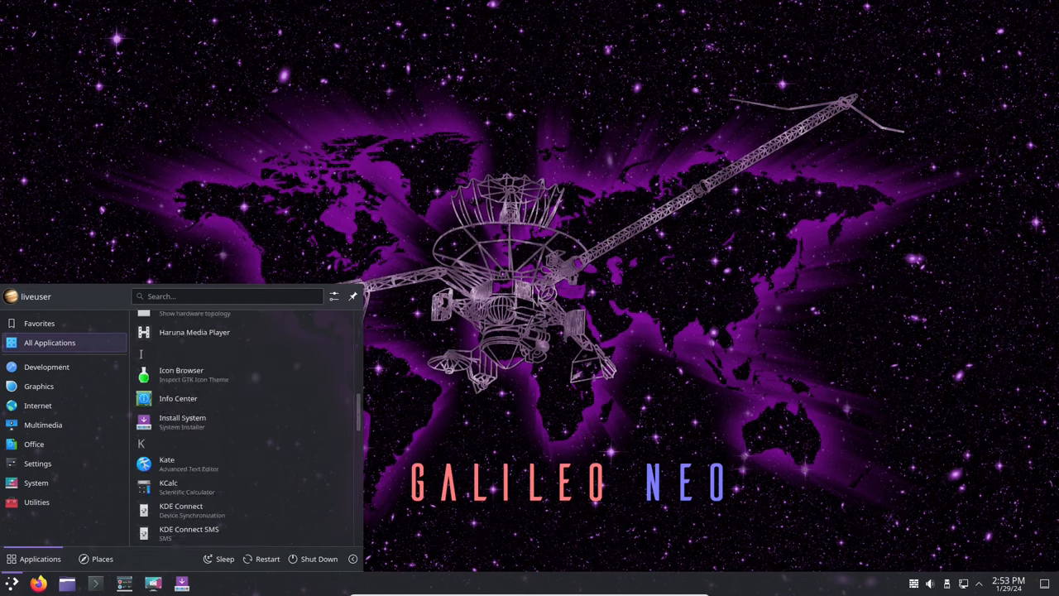
scroll("down", 3)
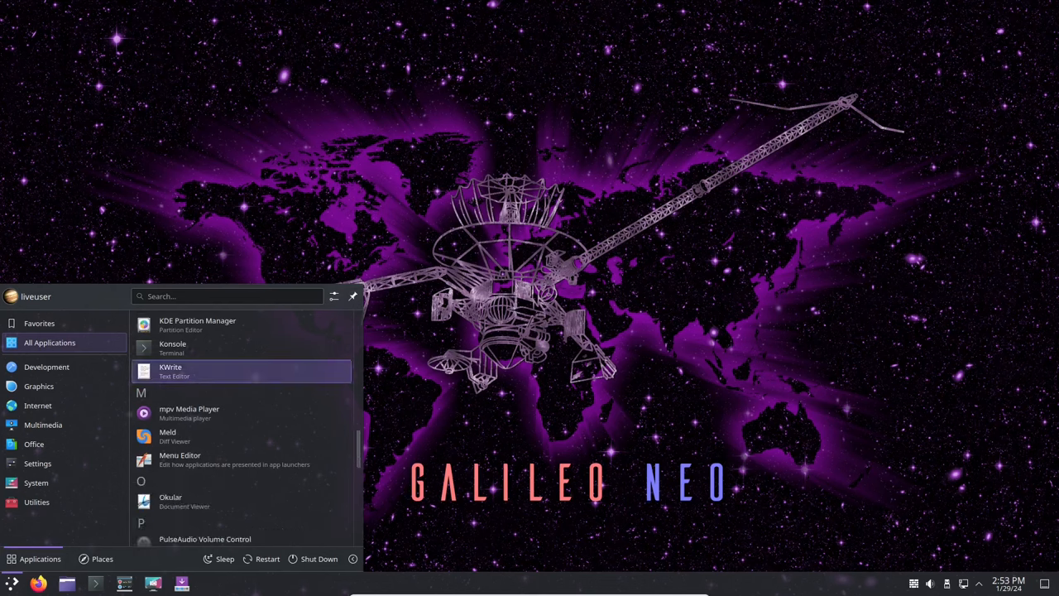
scroll("down", 3)
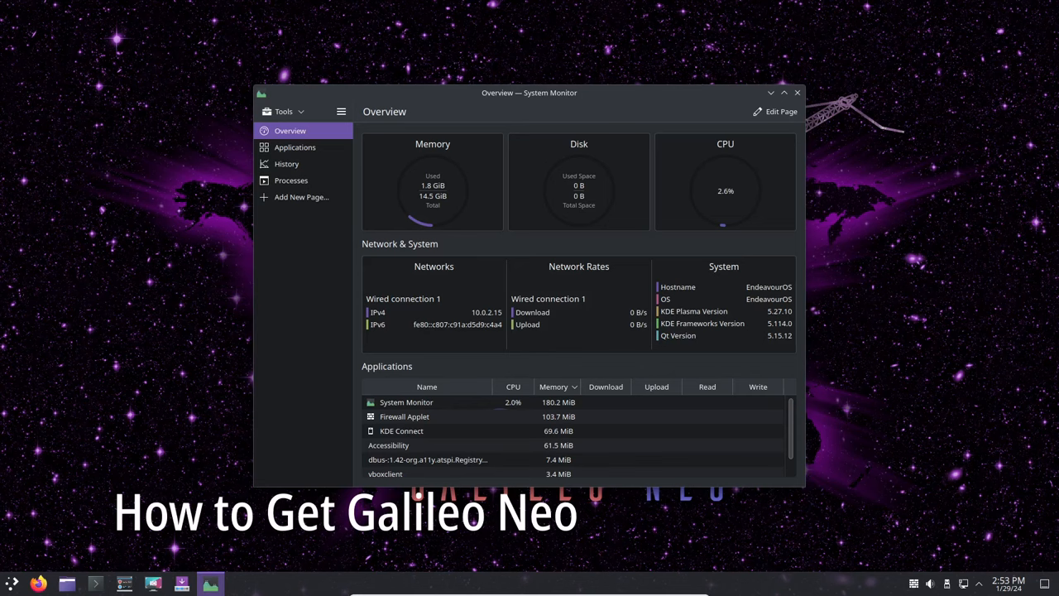
Close System Monitor before opening the desktop's Wallpaper settings.
left_click(796, 92)
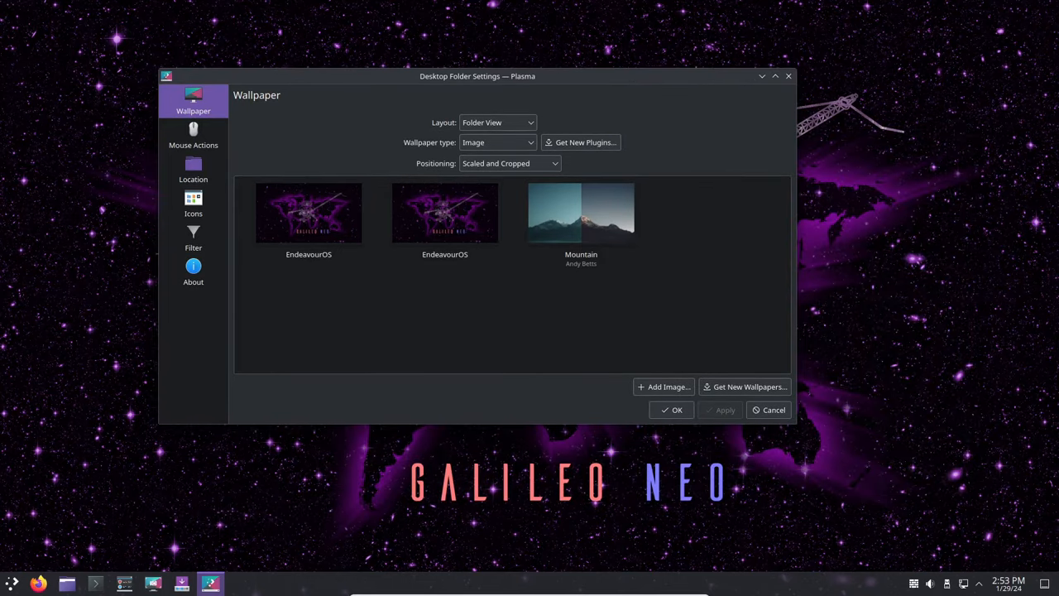
View the Icons and About pages, then close Desktop Folder Settings back to the desktop.
left_click(192, 201)
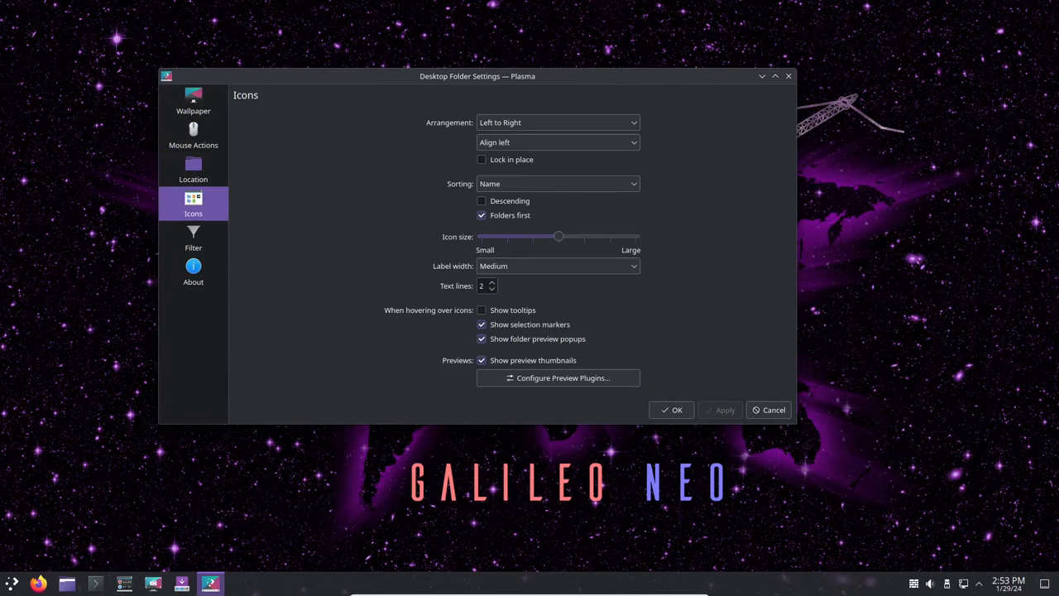
left_click(192, 271)
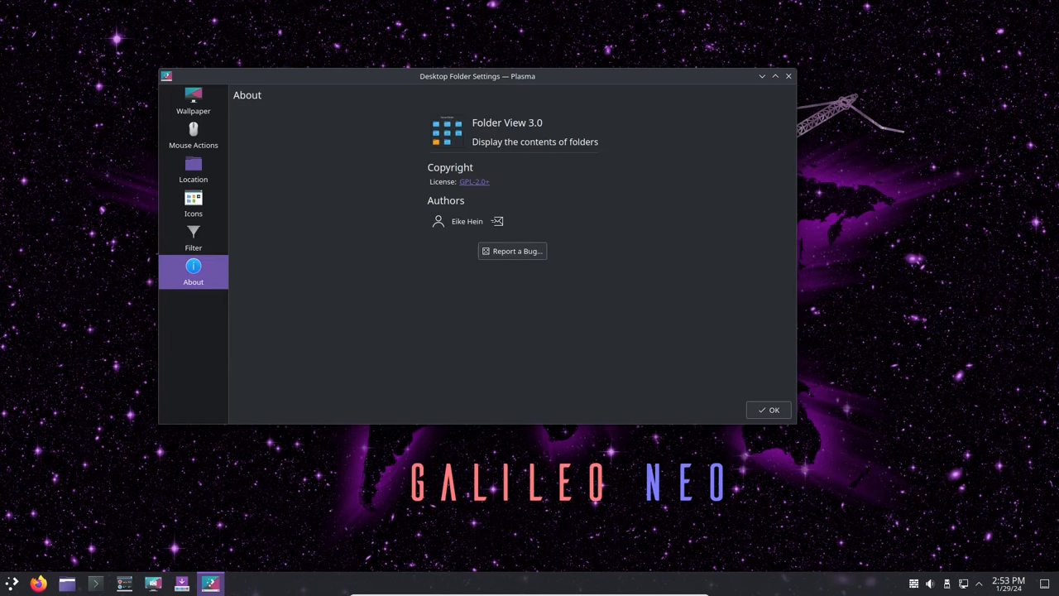
mouse_move(787, 76)
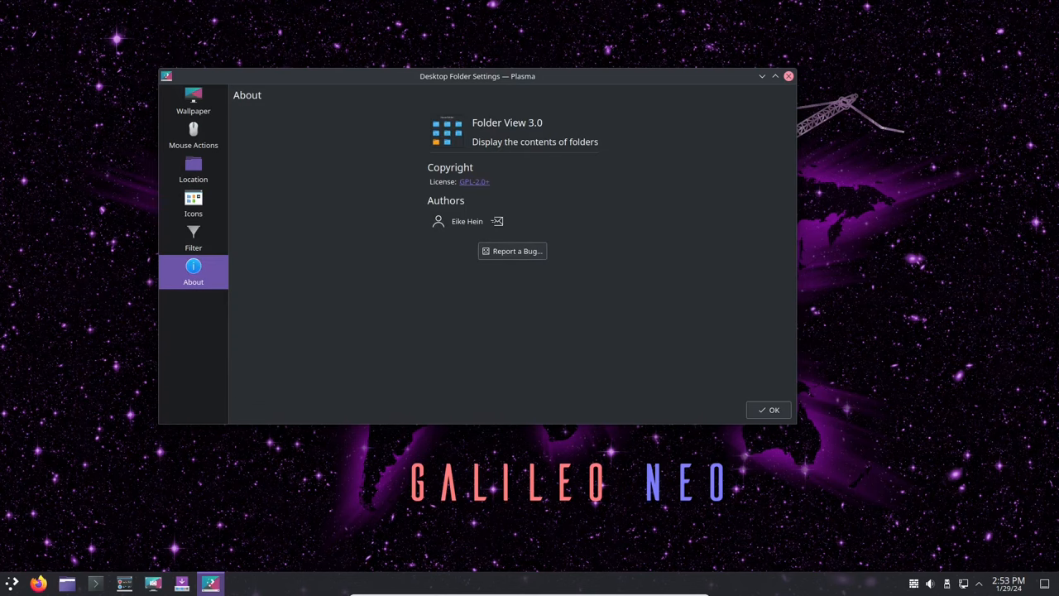
left_click(767, 410)
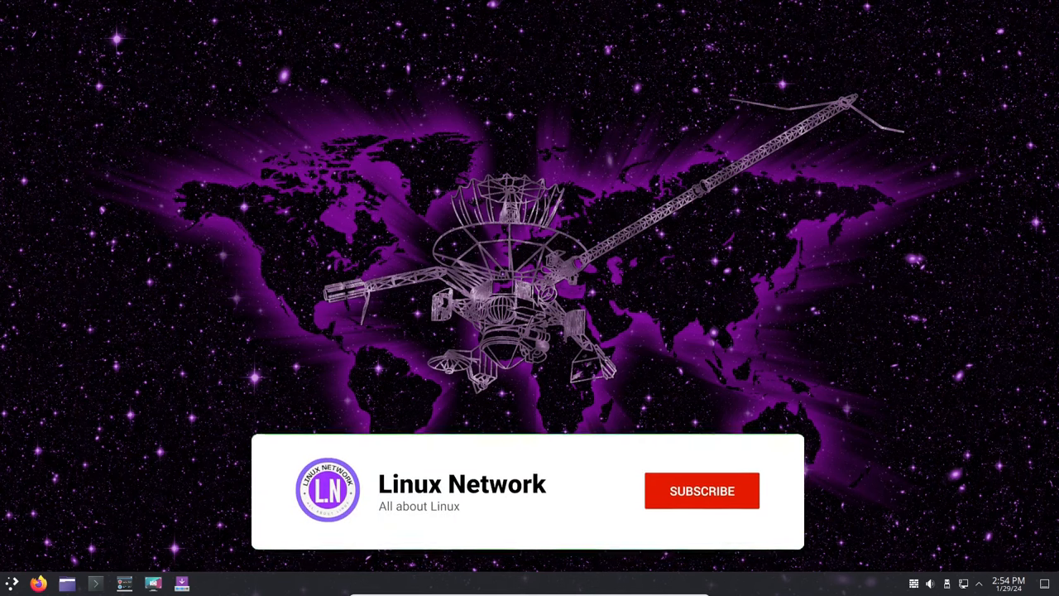
left_click(702, 490)
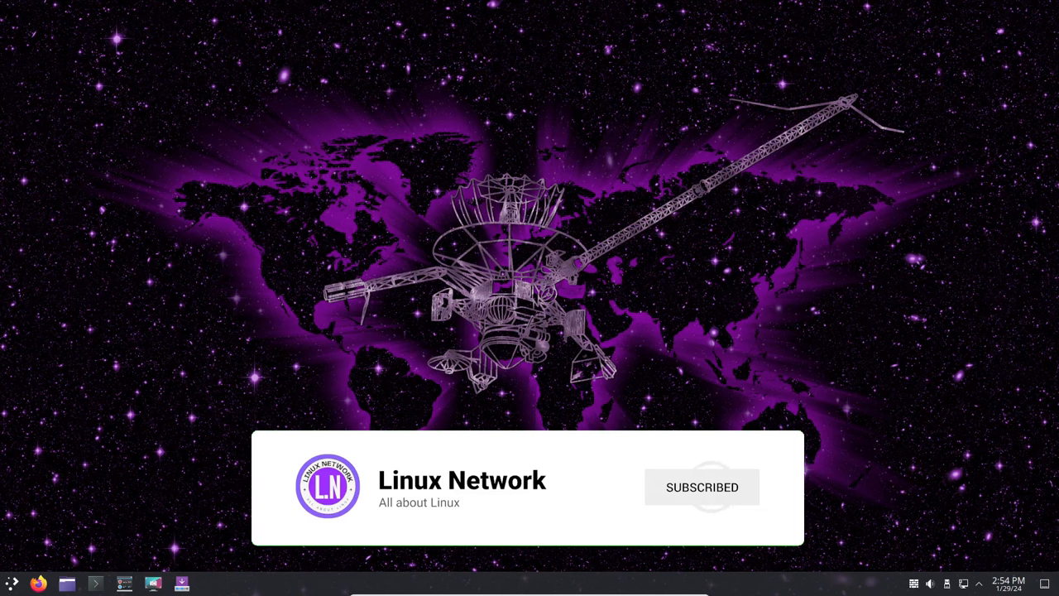